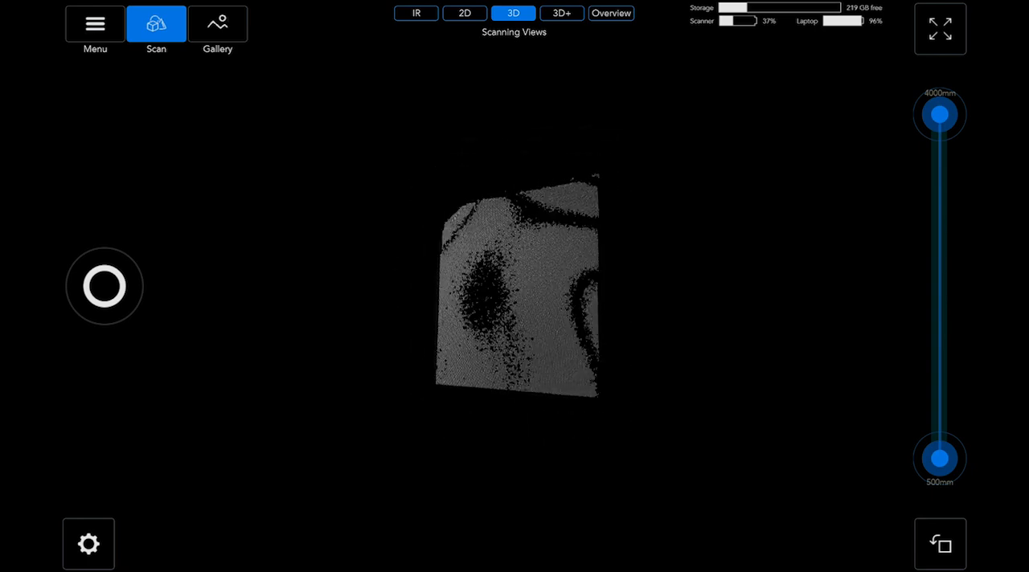
Open Echo's main menu from the Menu button
click(94, 23)
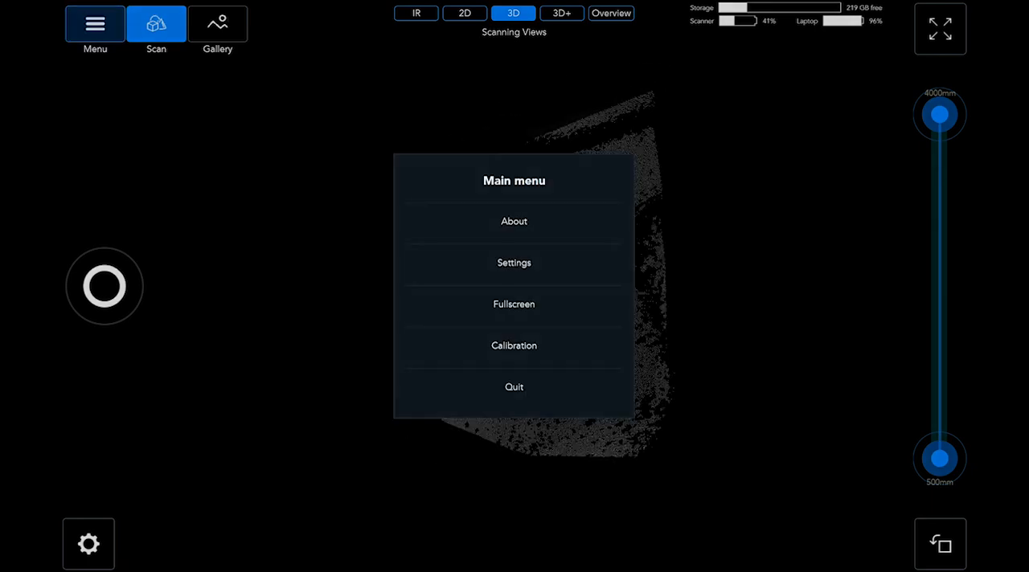
mouse_move(514, 346)
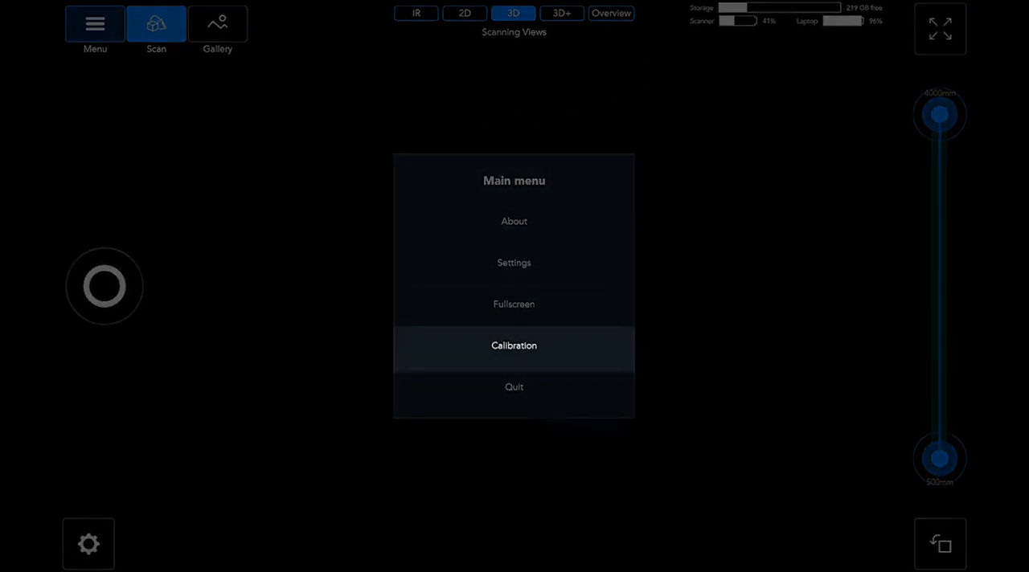
Choose Calibration and start a new field calibration
click(514, 345)
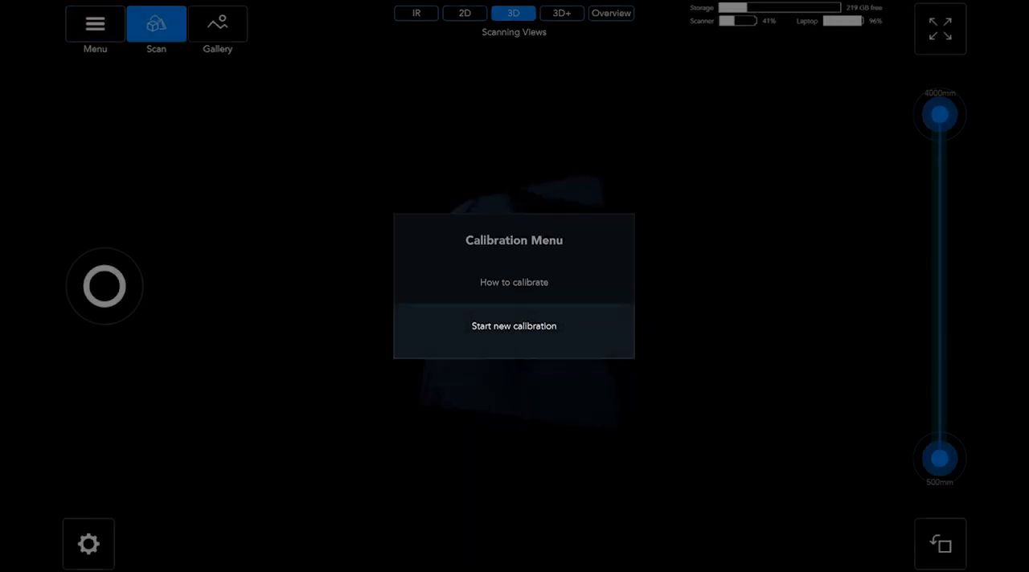
click(514, 325)
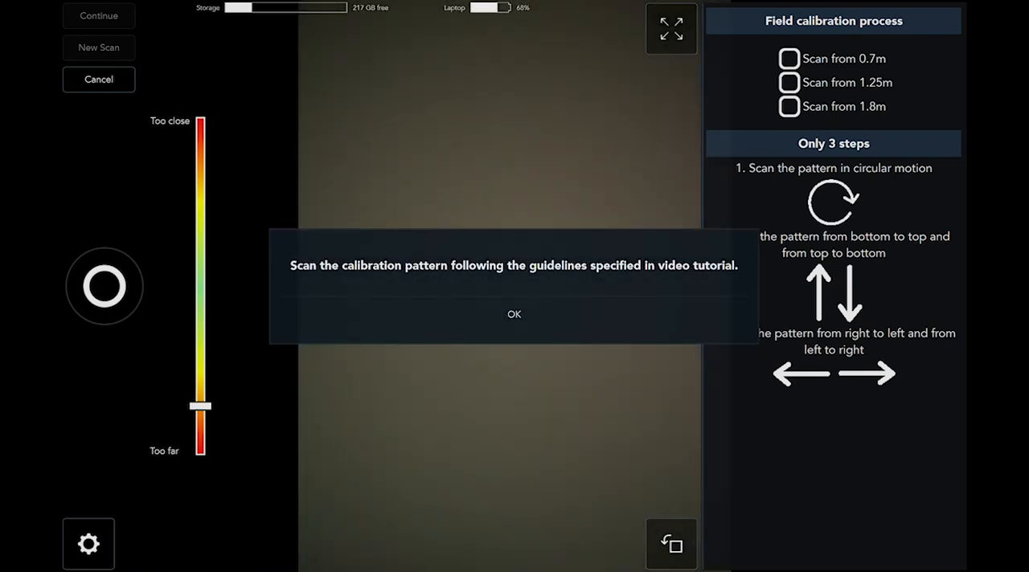
Dismiss the scanning notice, then stop recording after the 0.7 m and 1.25 m scans
click(514, 314)
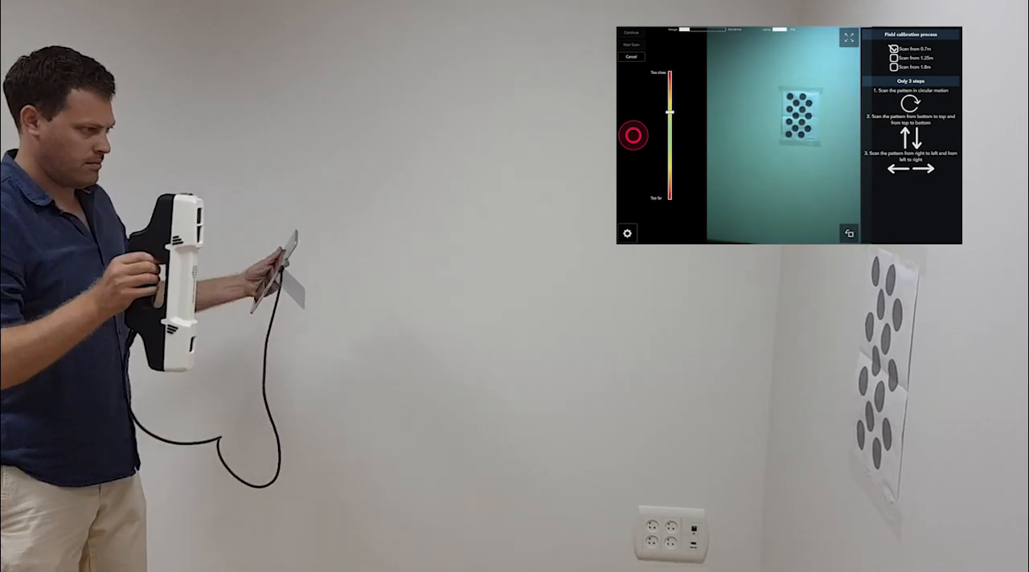
click(847, 38)
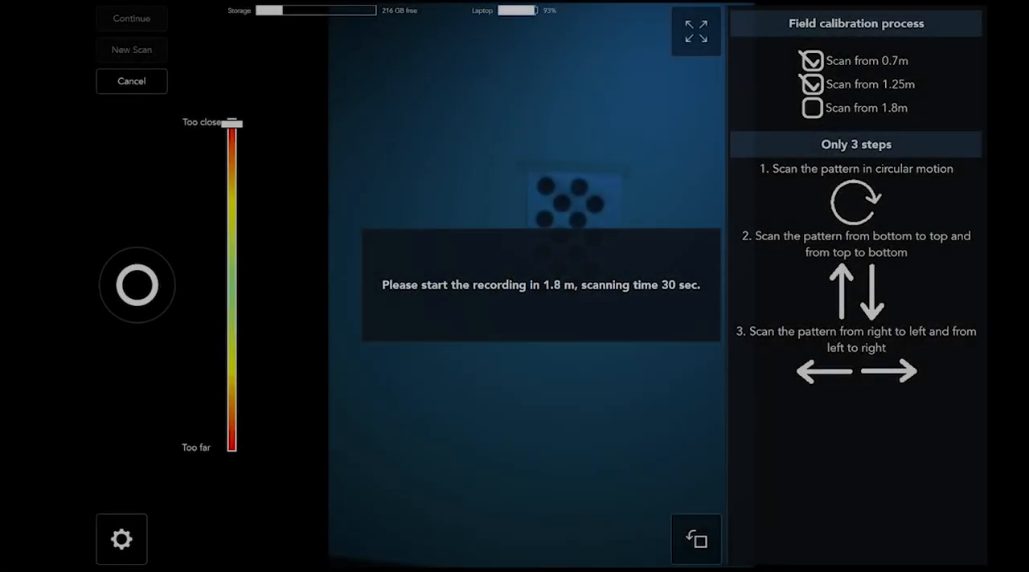